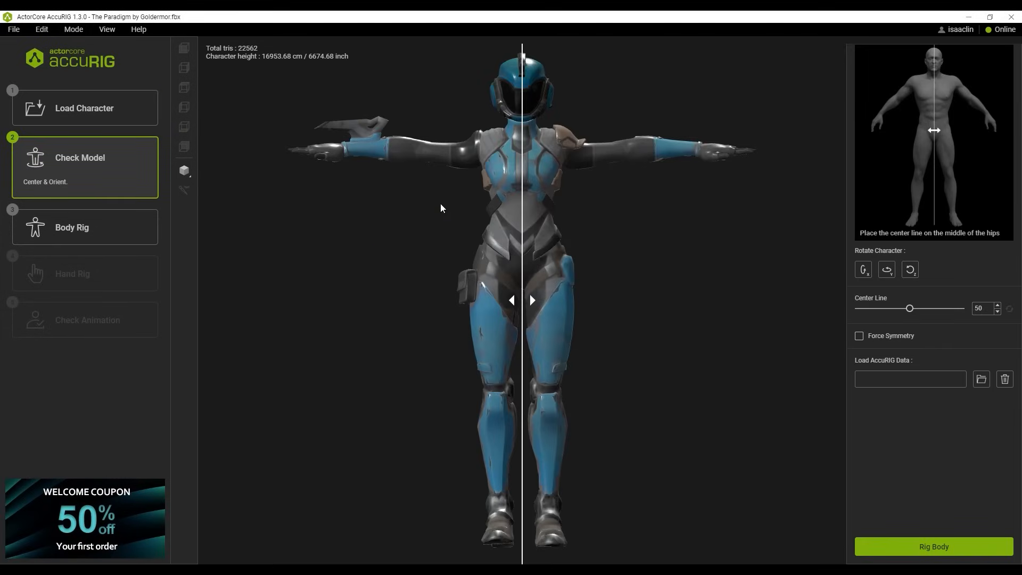
Step: Rig Goldermor's body, adjust the right forearm joint, rig the right hand, and finalize
left_click(933, 546)
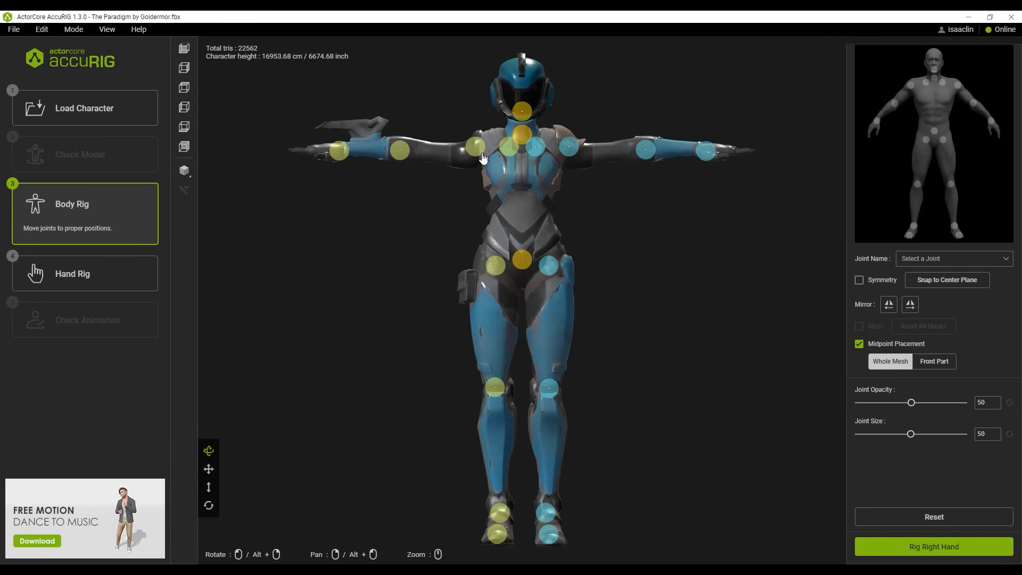
left_click(399, 149)
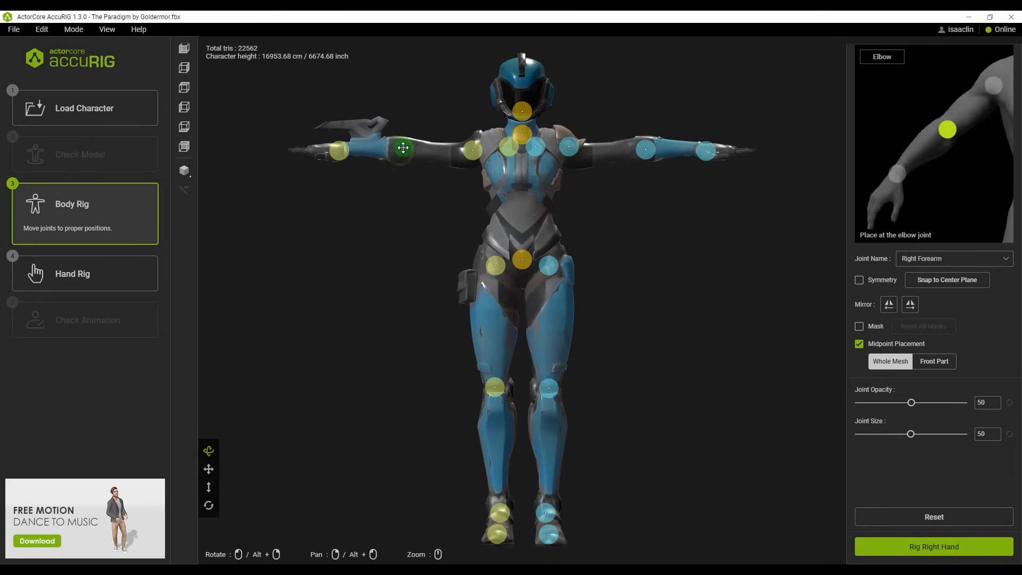
left_click(933, 546)
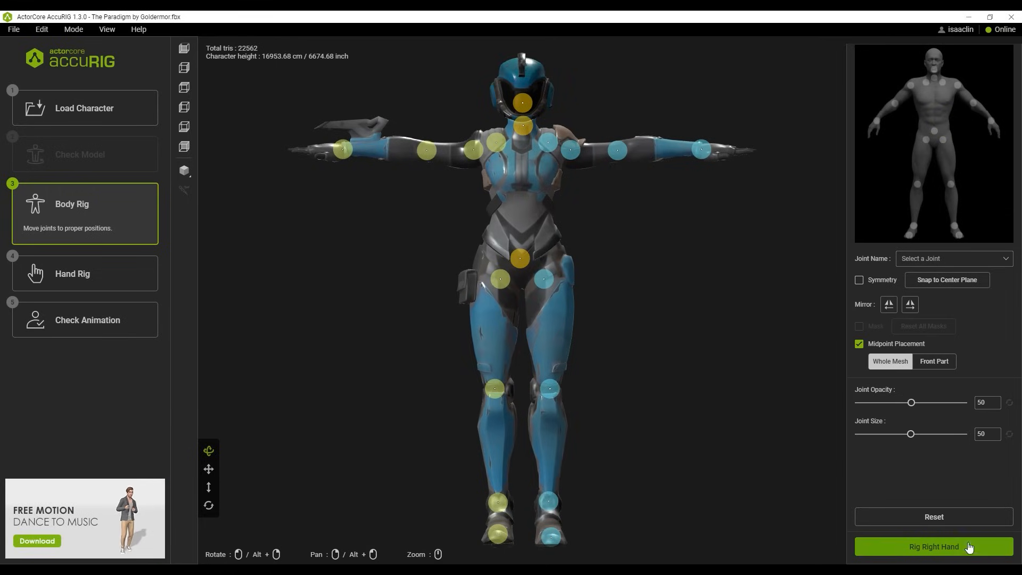
left_click(933, 547)
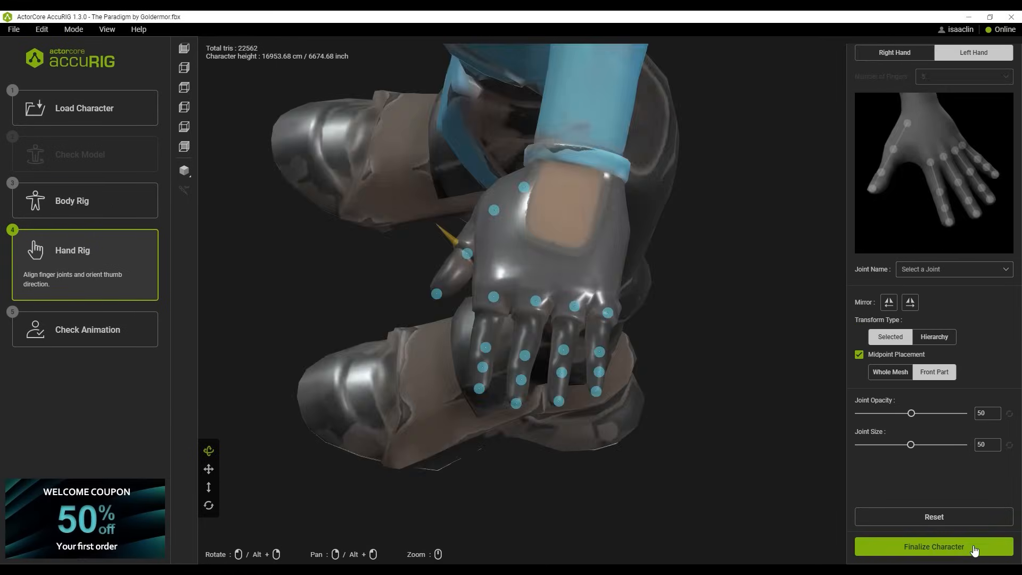
left_click(933, 547)
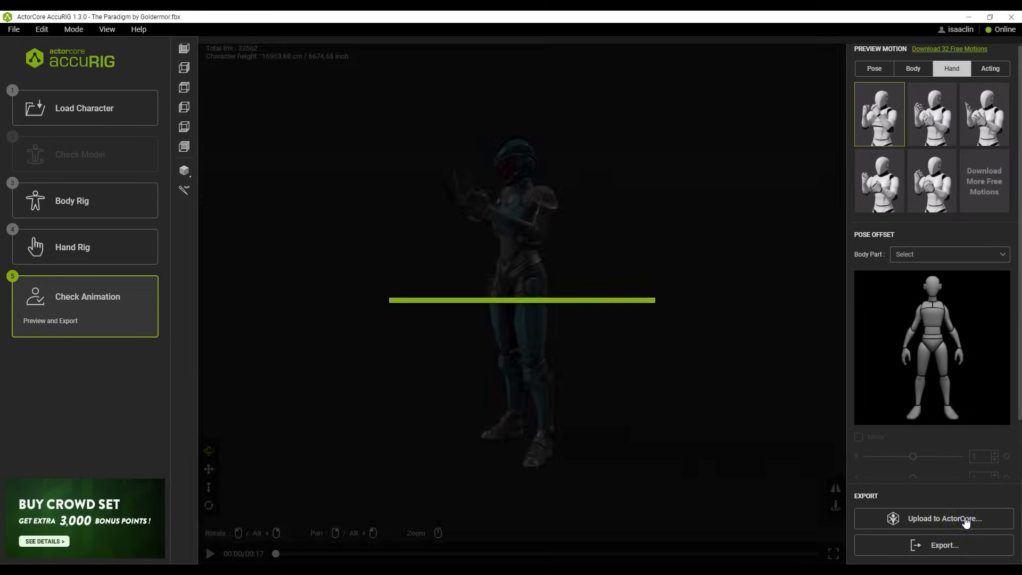
Step: Upload the rigged Goldermor character and open its ActorCore page
left_click(941, 518)
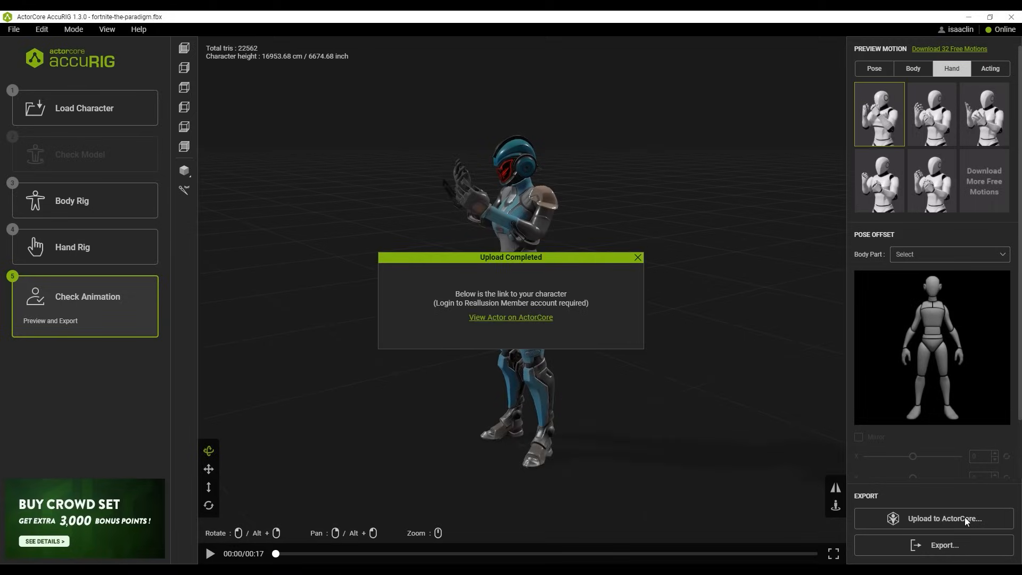
left_click(511, 317)
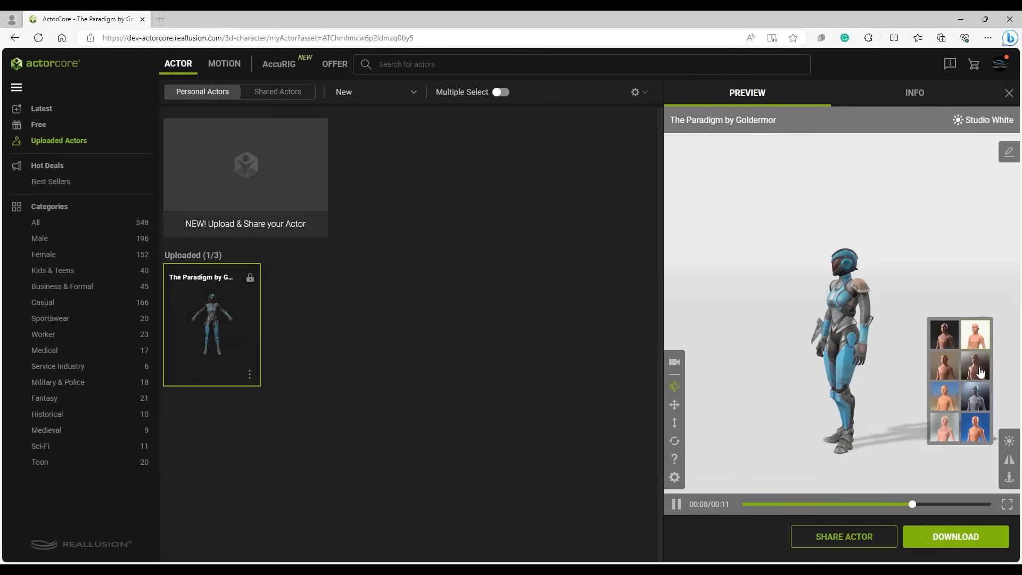
Step: Preview Goldermor under Stylized lighting, then Studio Black
left_click(976, 428)
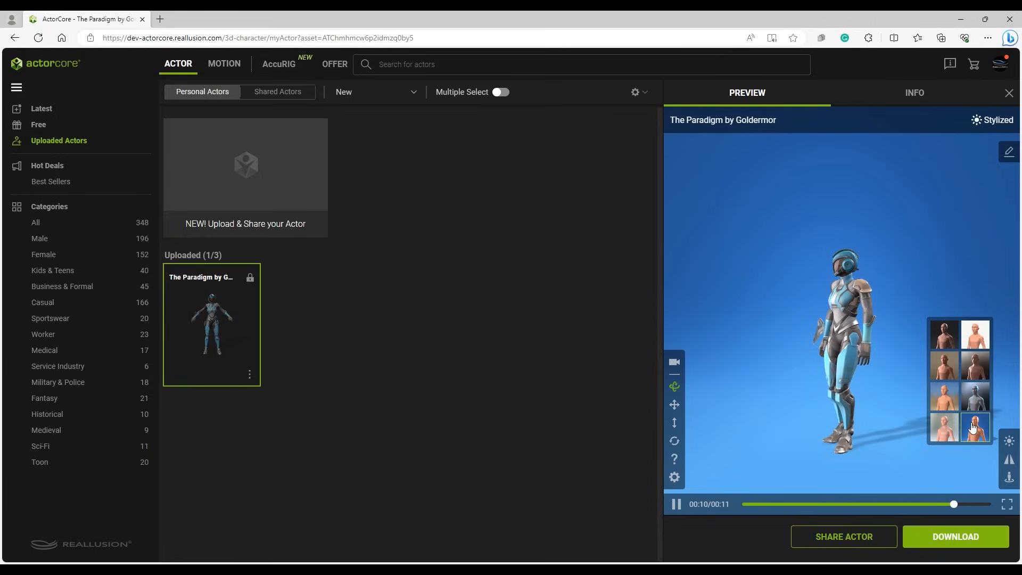
left_click(976, 428)
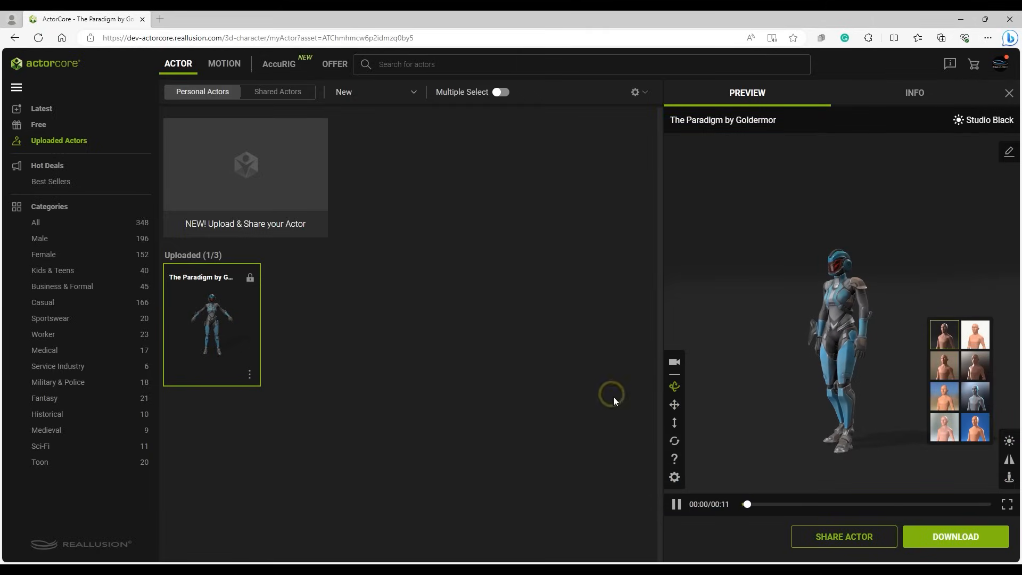
Step: Set the actor to Shared with downloads left off, and copy the share link
left_click(843, 537)
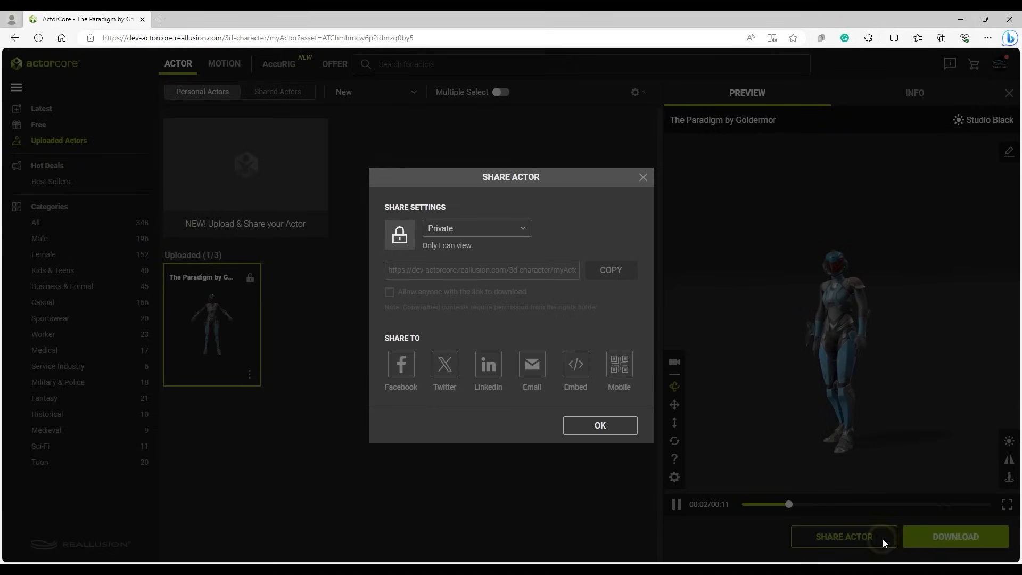
left_click(476, 228)
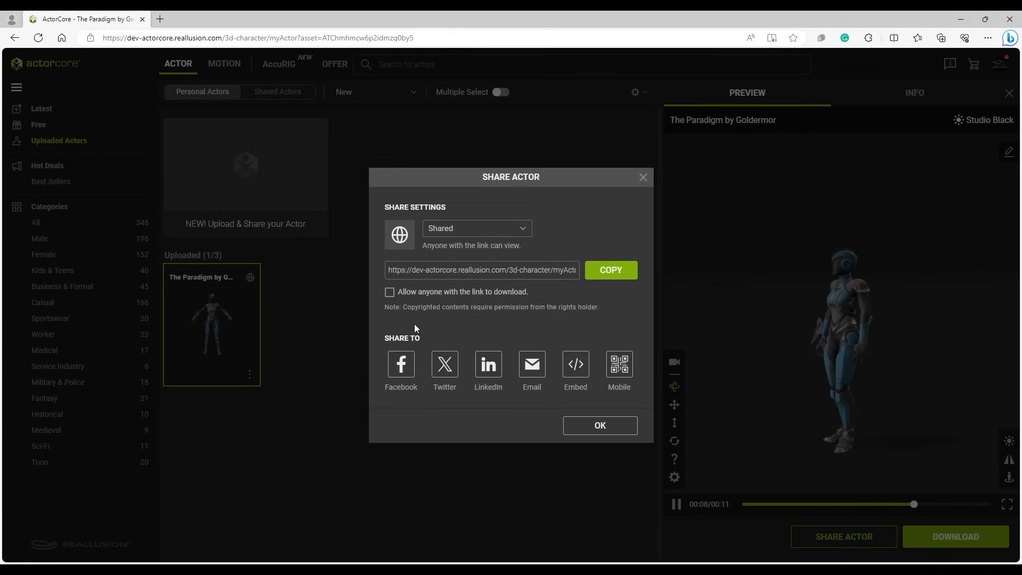
left_click(390, 291)
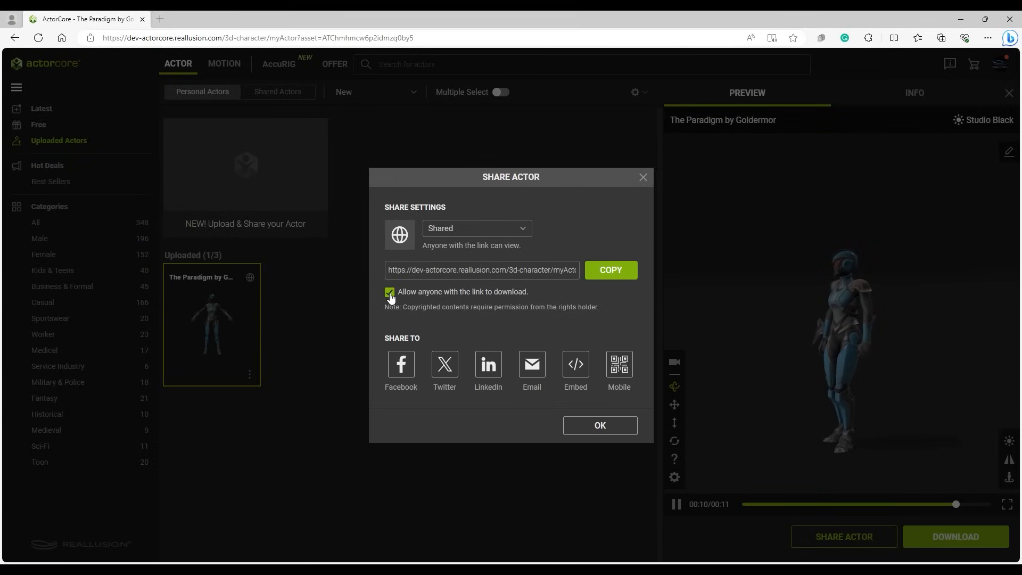
left_click(389, 291)
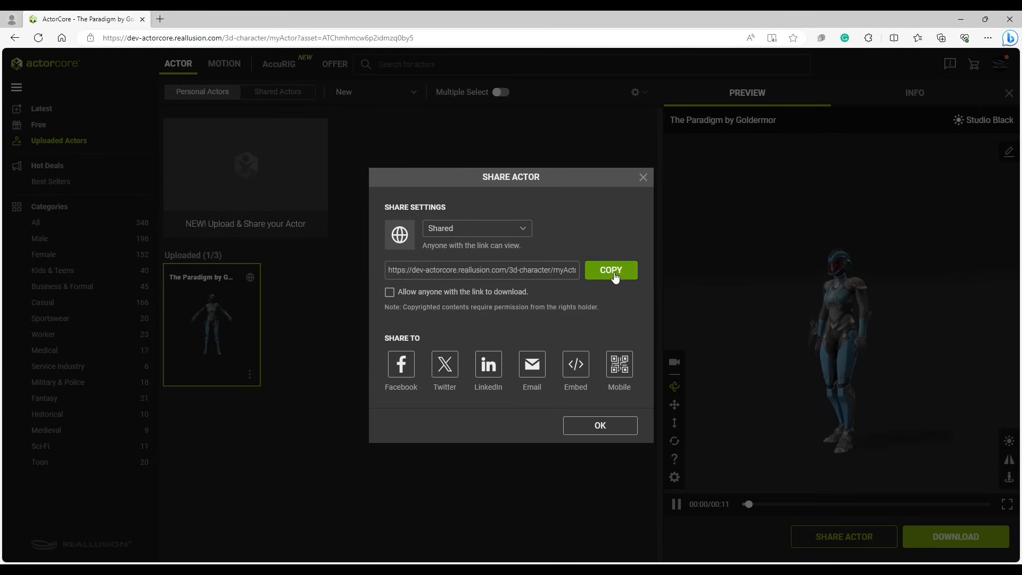
left_click(610, 270)
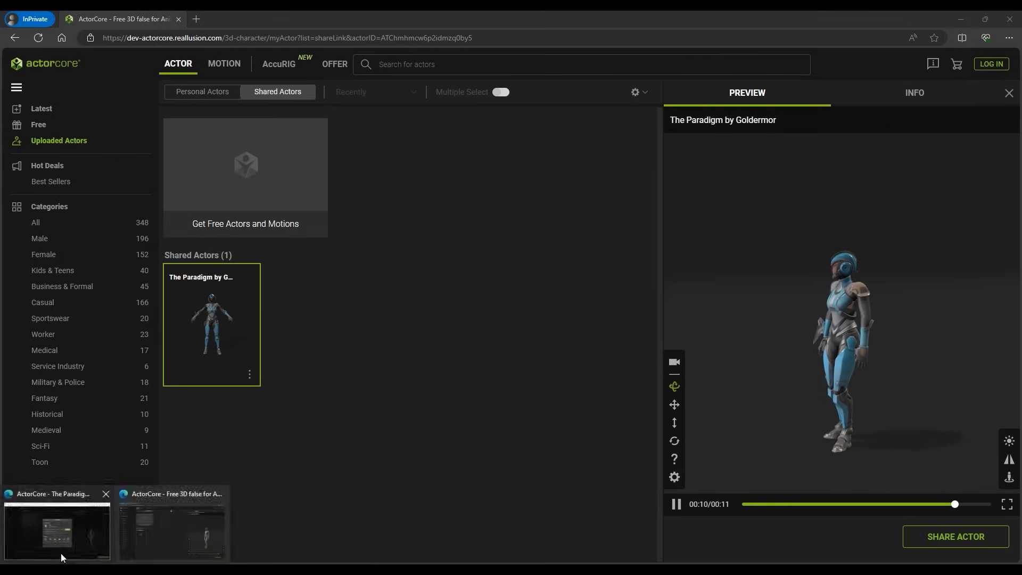
Step: Download the mobile QR code as ActorShare QR Code.png and open it
left_click(956, 537)
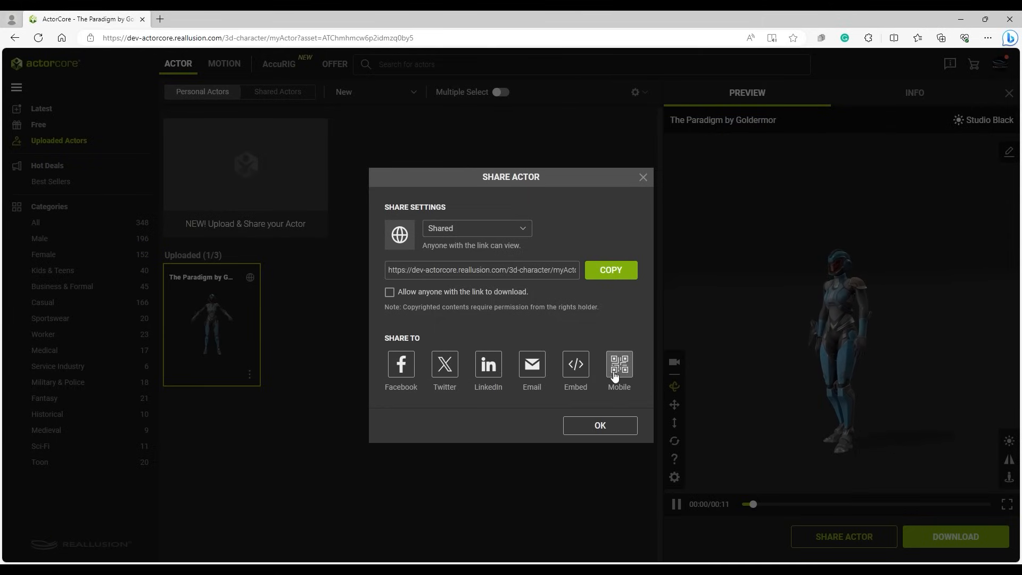
left_click(618, 364)
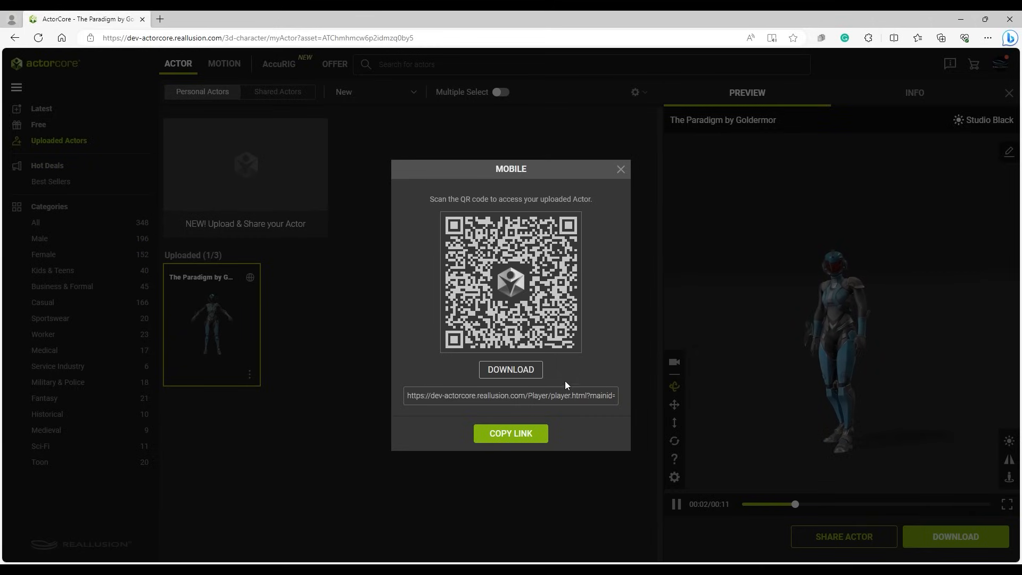
left_click(511, 369)
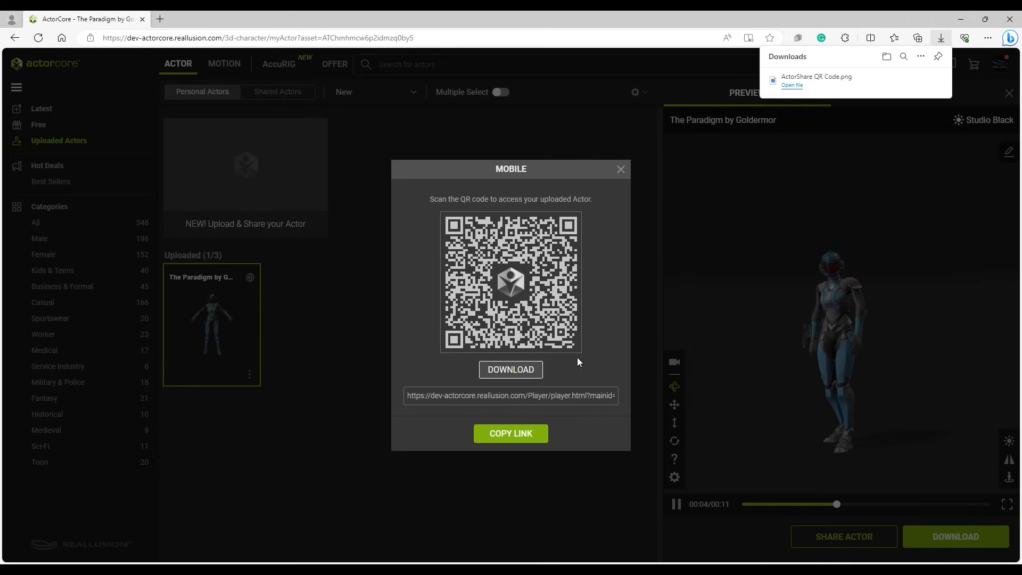
left_click(791, 86)
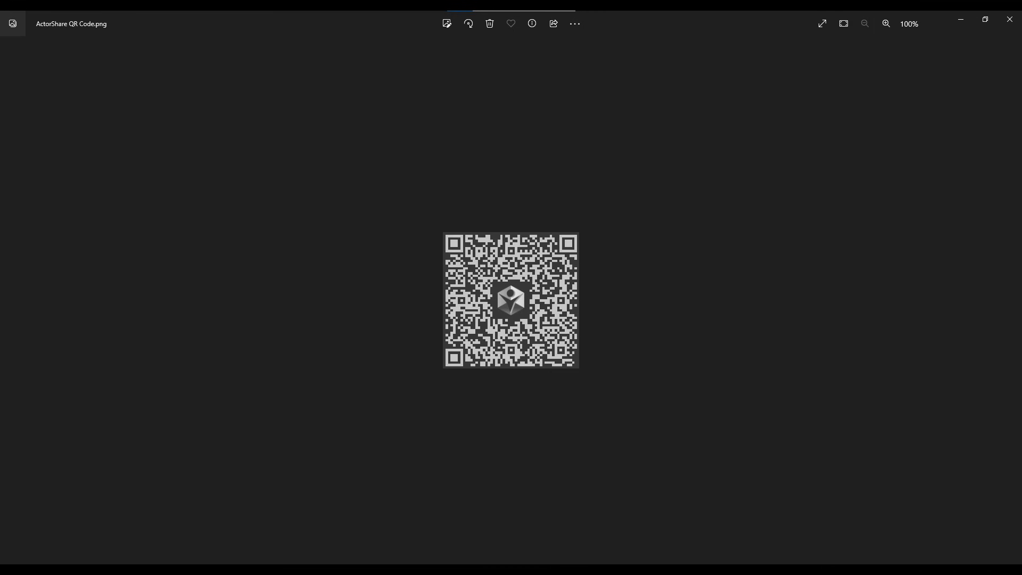